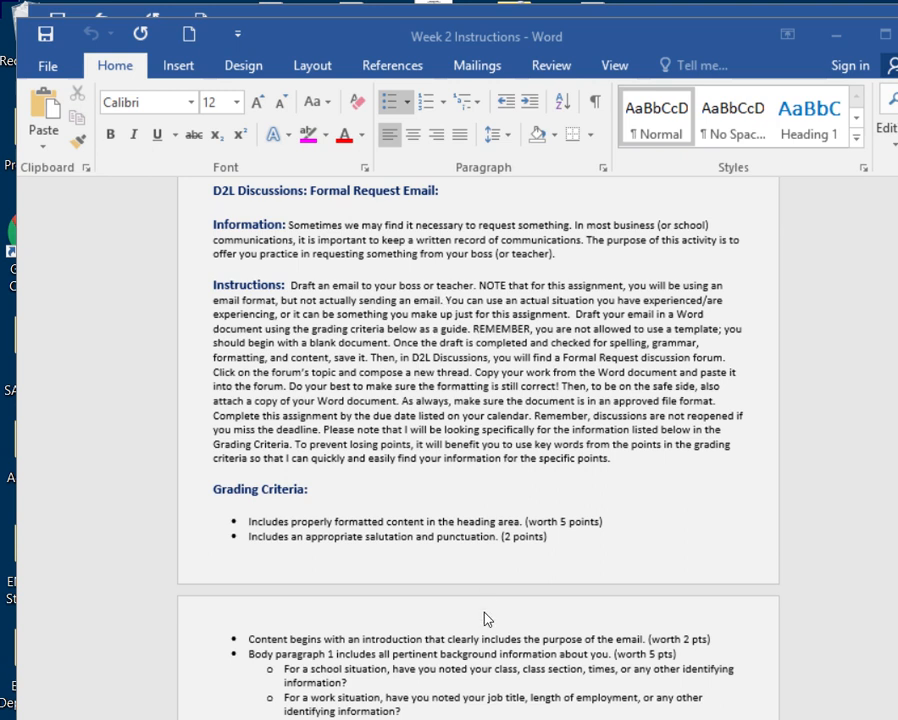
{"action": "mouse_move", "coordinate": [484, 302]}
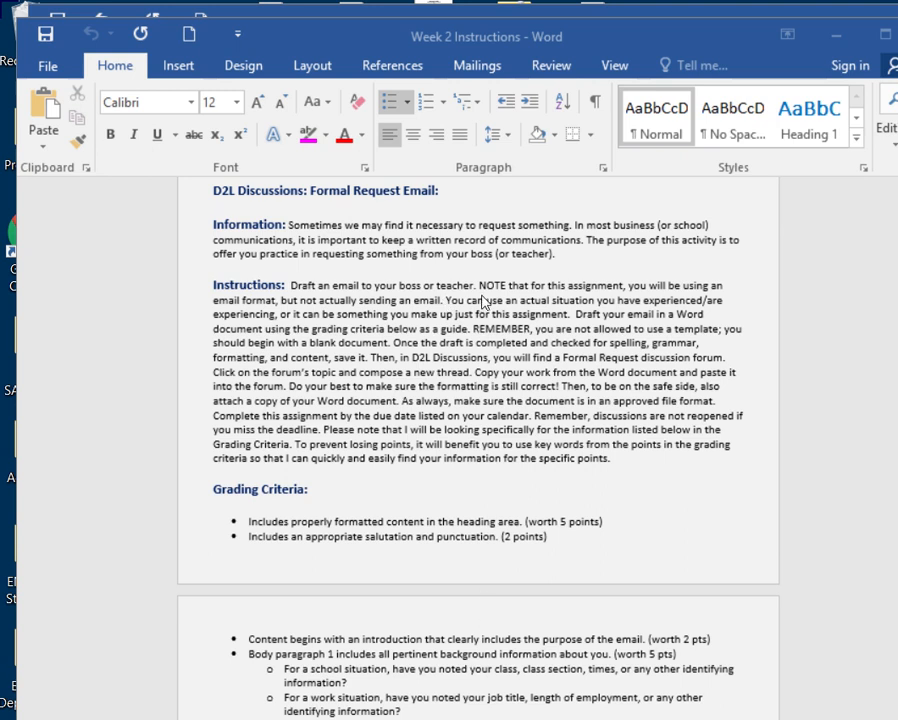
{"action": "mouse_move", "coordinate": [838, 340]}
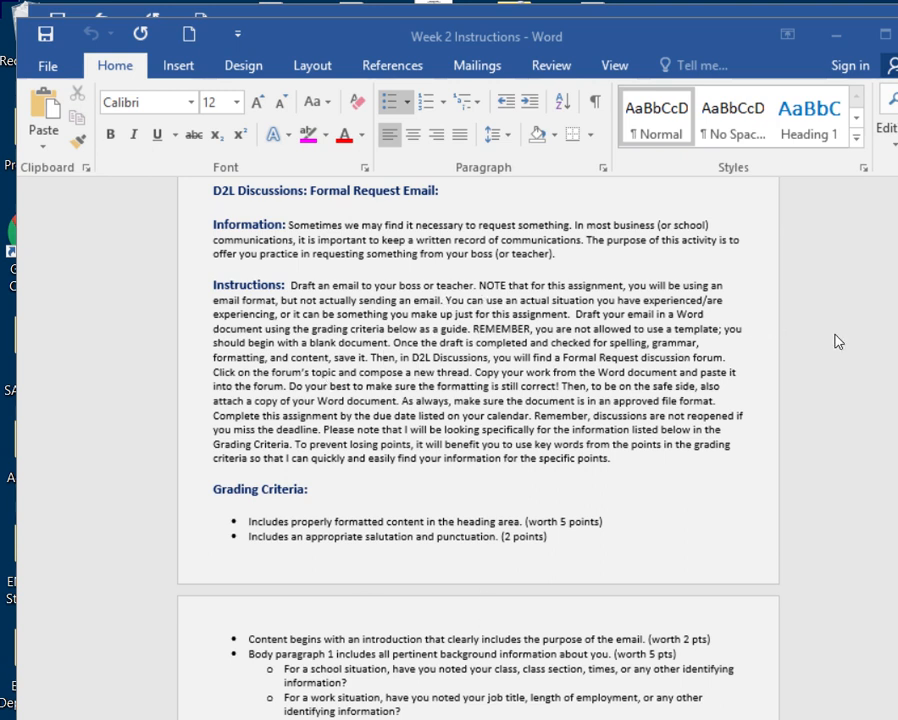
- Bring up the email draft document, select its whole text, then deselect it unchanged
{"action": "key", "text": "ctrl+n"}
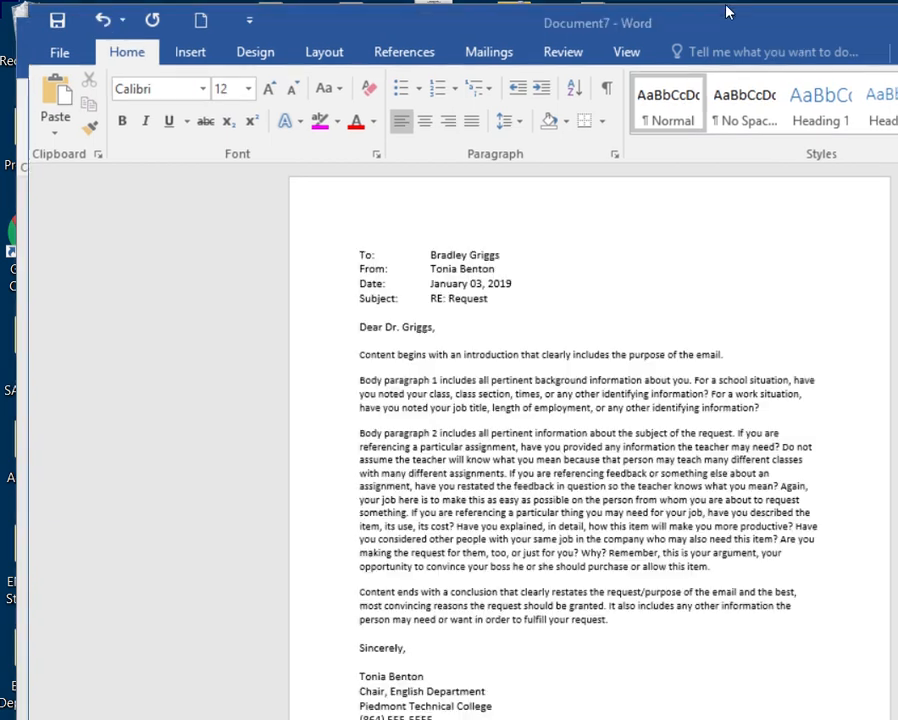
{"action": "mouse_move", "coordinate": [268, 196]}
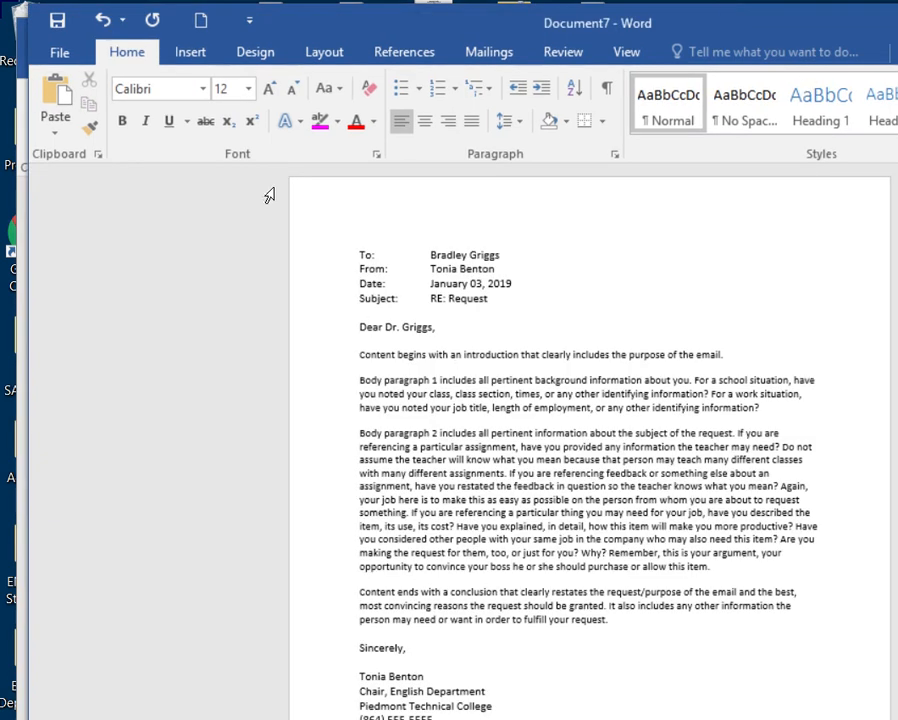
{"action": "key", "text": "ctrl+a"}
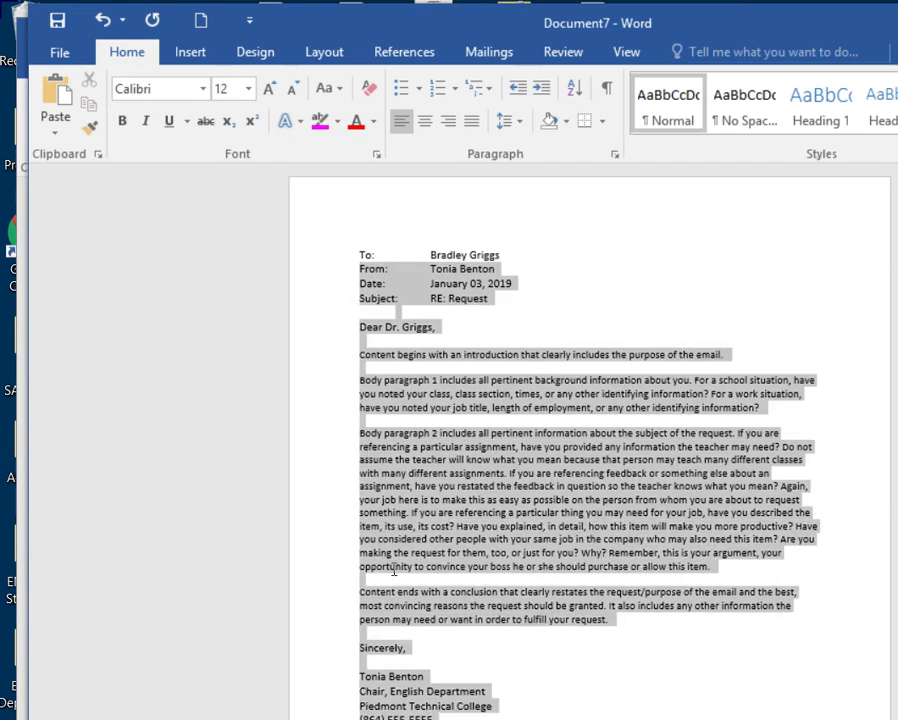
{"action": "left_click", "coordinate": [286, 288]}
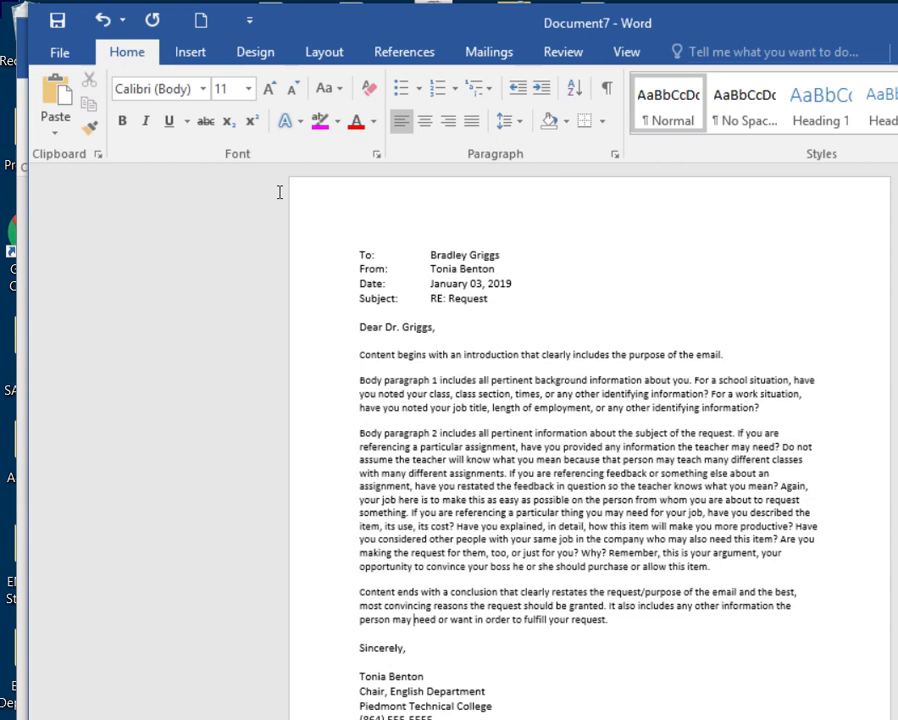
- Select the entire email and show its paragraph settings: 0 pt before/after, single spacing
{"action": "left_click_drag", "start_coordinate": [360, 254], "coordinate": [510, 300]}
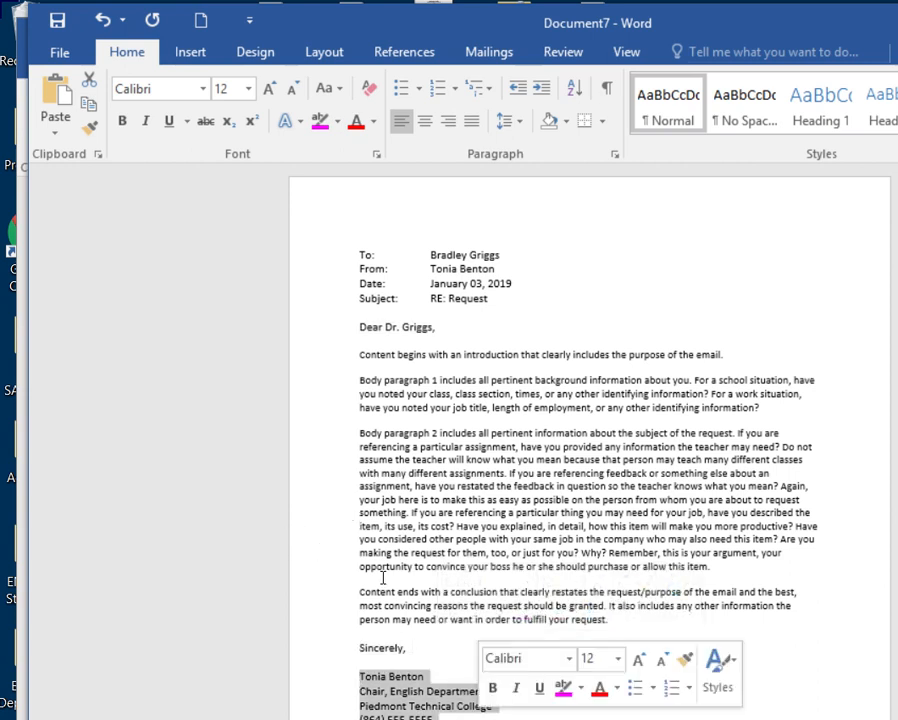
{"action": "key", "text": "ctrl+a"}
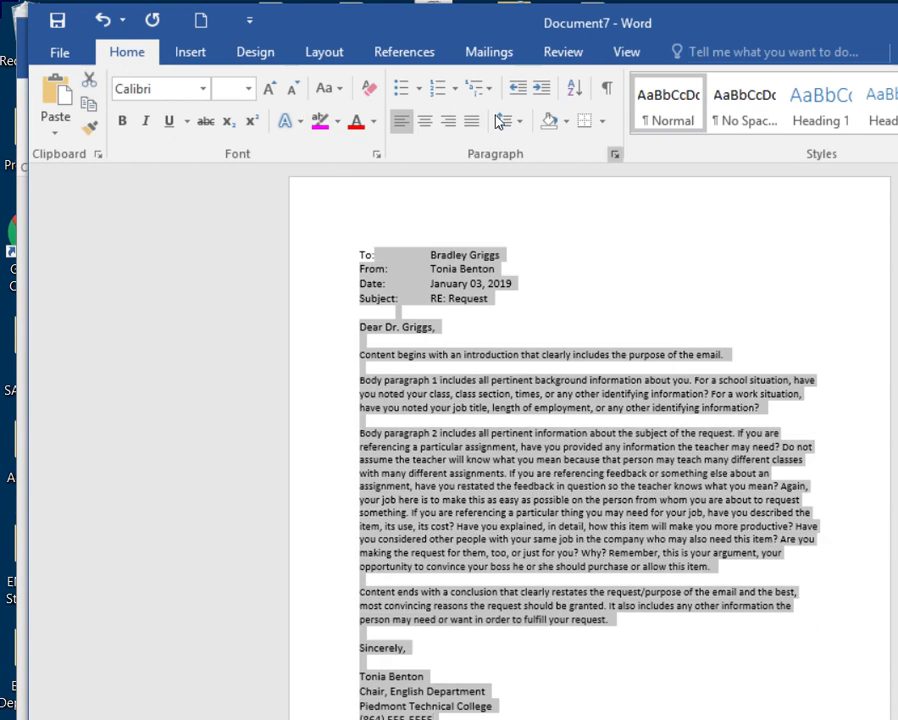
{"action": "left_click", "coordinate": [616, 152]}
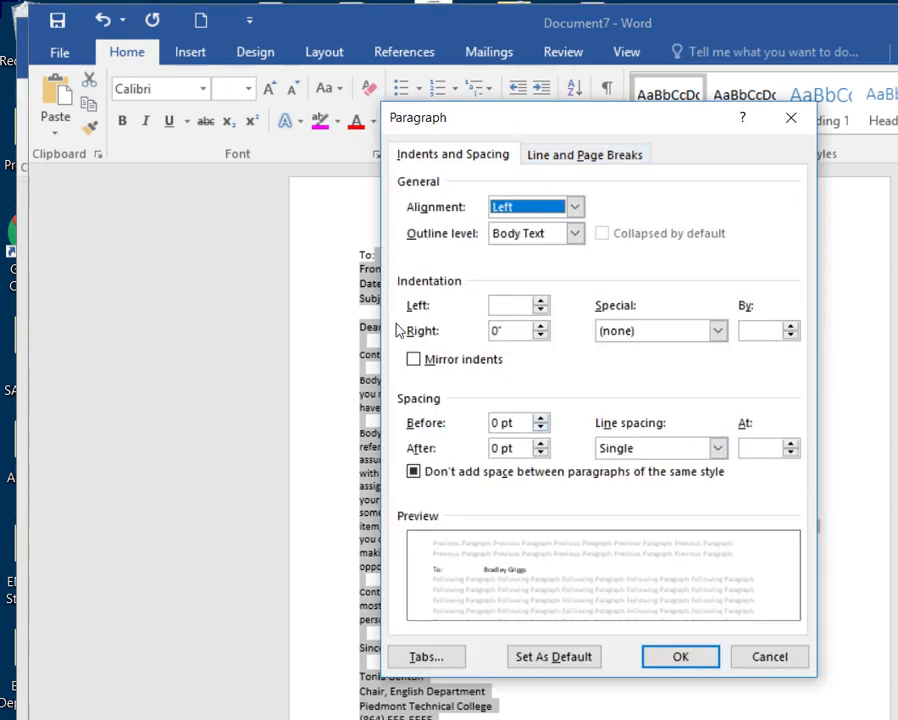
{"action": "mouse_move", "coordinate": [532, 524]}
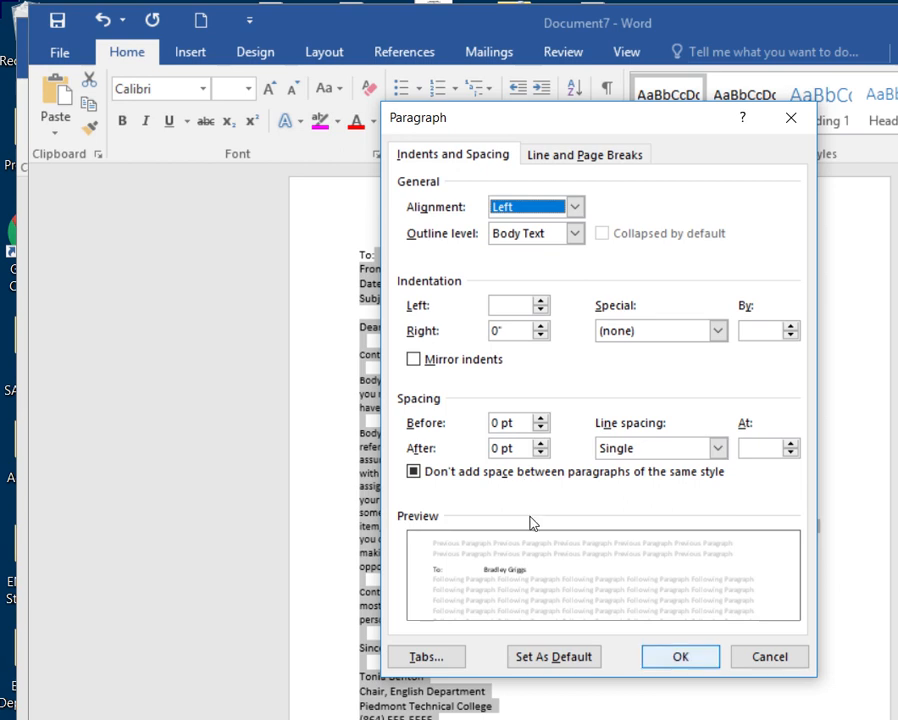